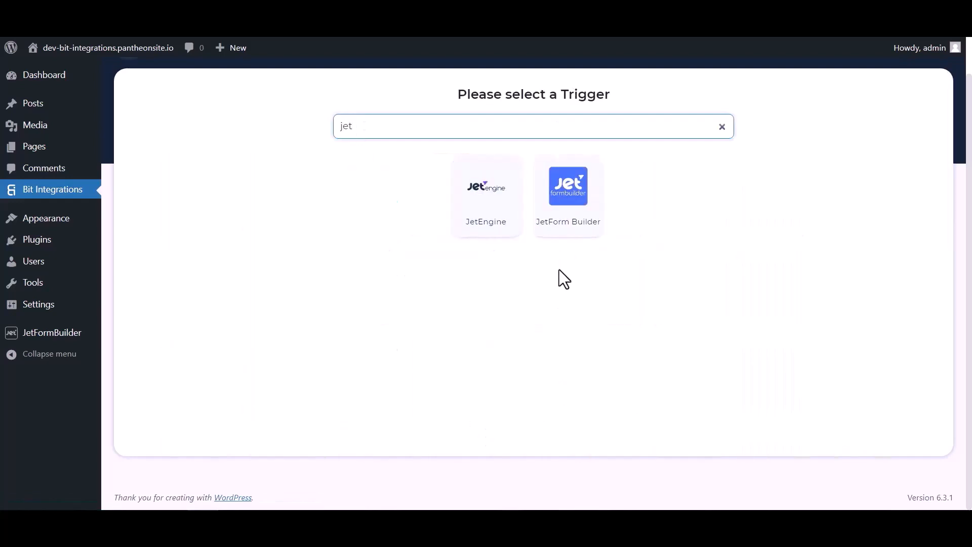
Choose JetForm Builder as the trigger and start fetching data from its webhook
{"action": "left_click", "coordinate": [568, 186]}
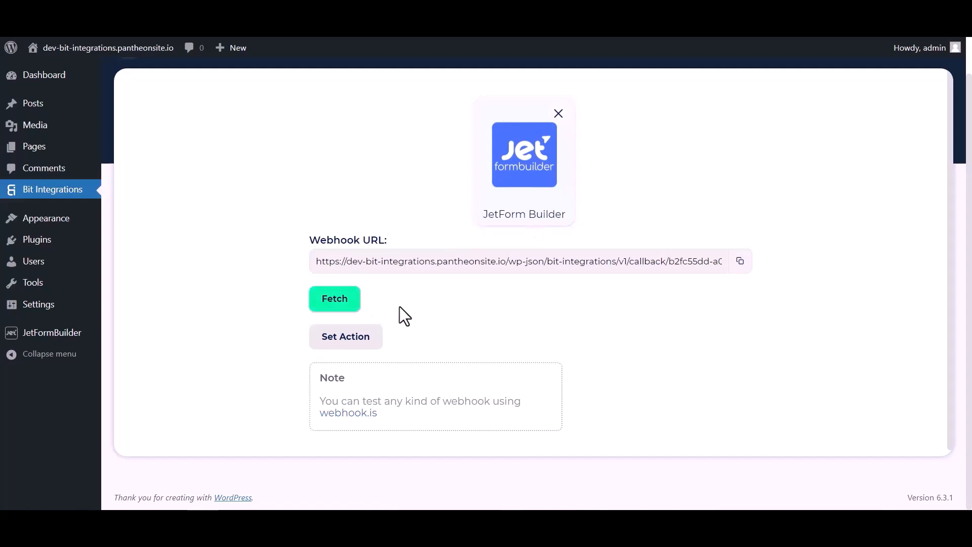
{"action": "left_click", "coordinate": [740, 261]}
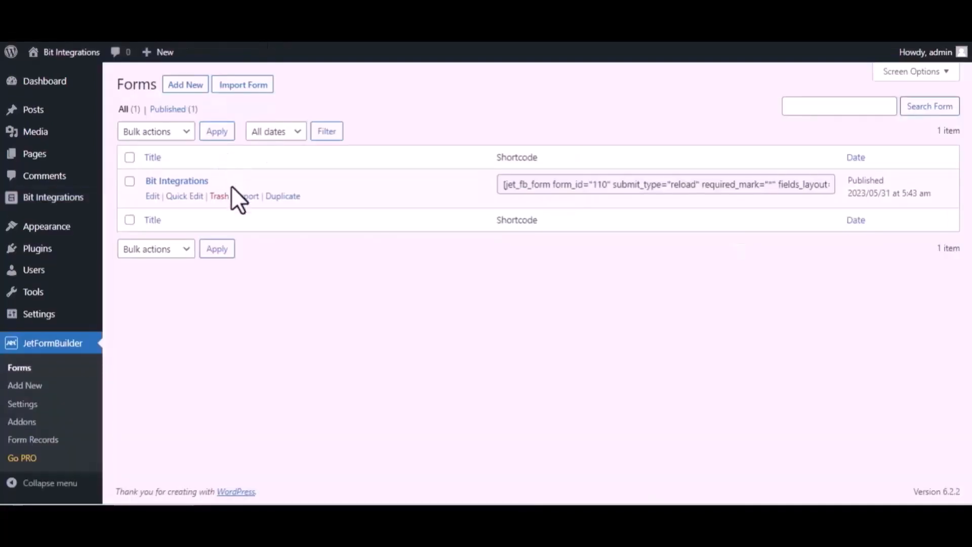
Edit the Bit Integrations form and add a Call Webhook post-submit action in its settings
{"action": "left_click", "coordinate": [152, 196]}
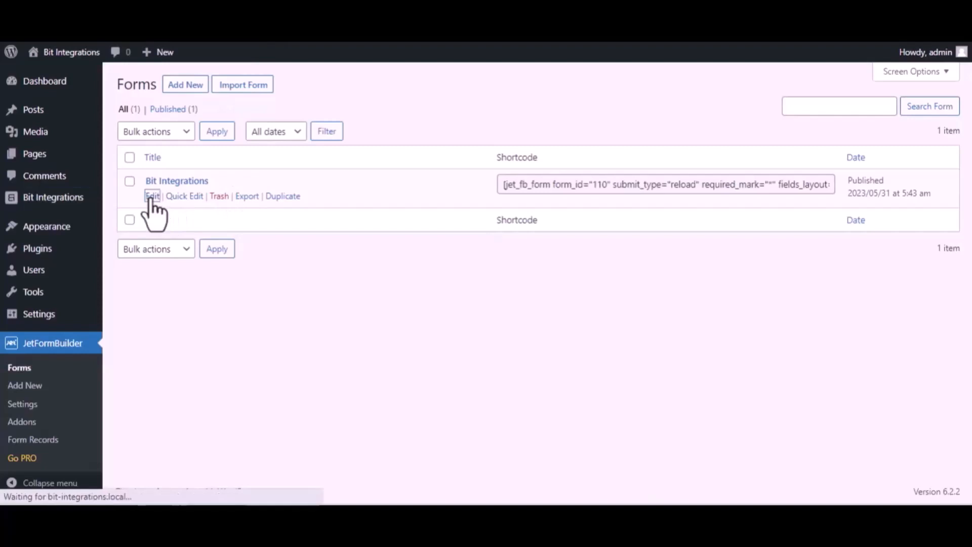
{"action": "left_click", "coordinate": [153, 196]}
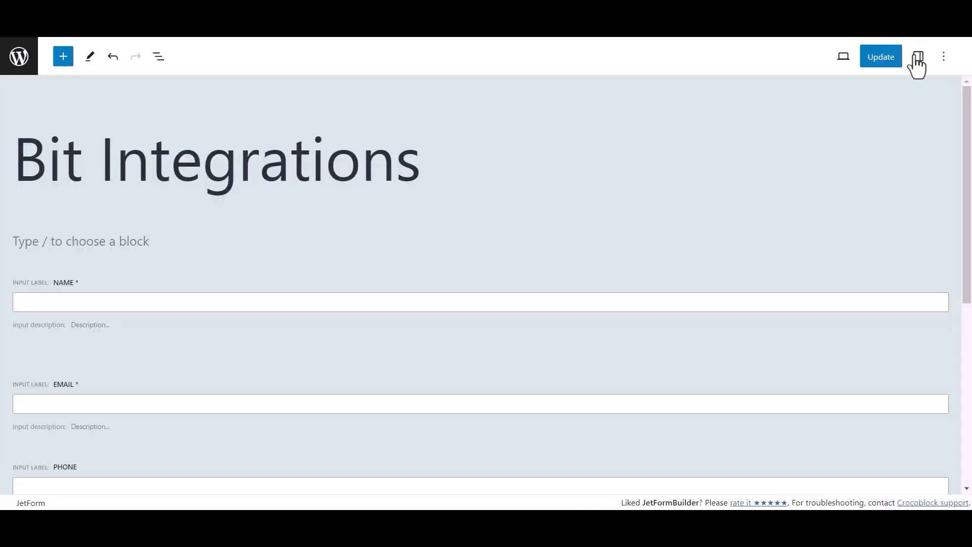
{"action": "left_click", "coordinate": [918, 57]}
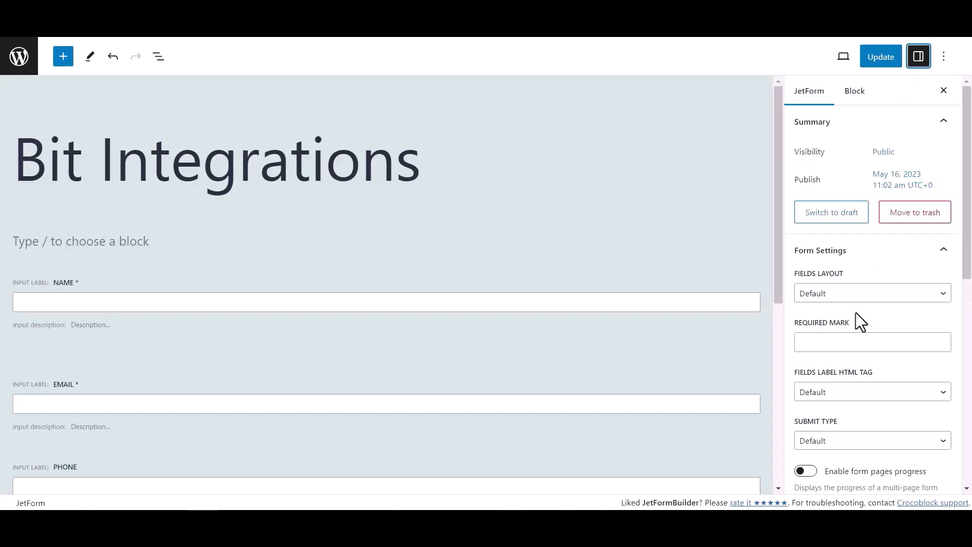
{"action": "scroll", "scroll_direction": "down", "scroll_amount": 3}
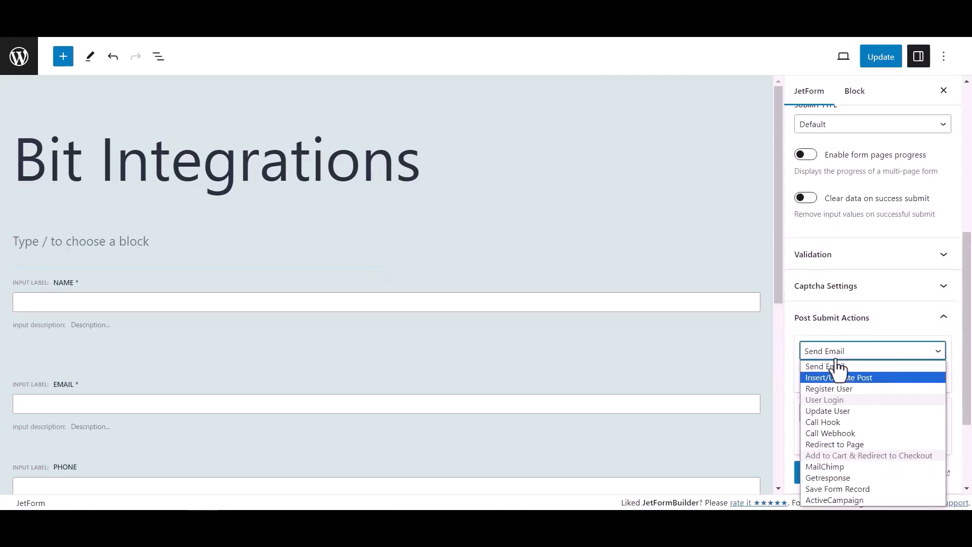
{"action": "left_click", "coordinate": [830, 433]}
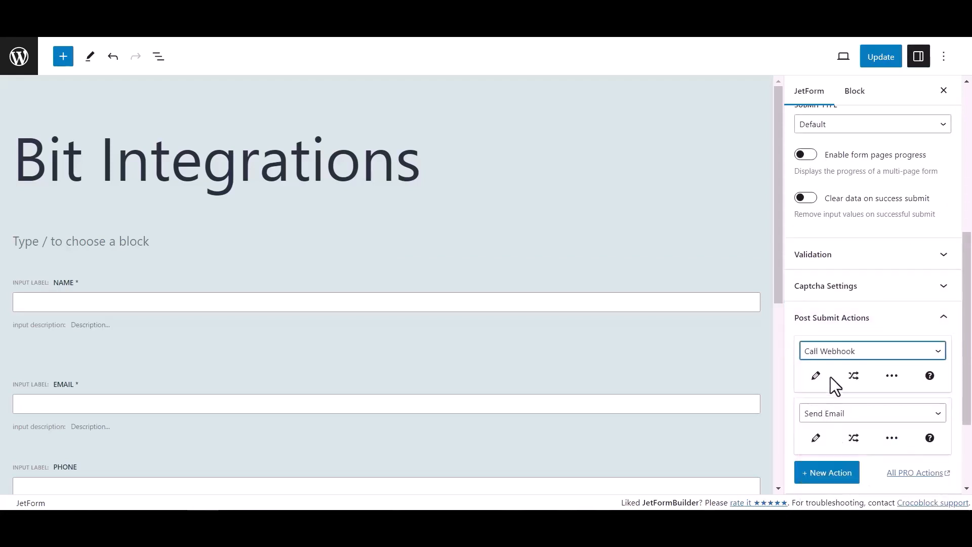
Set the Call Webhook URL to the Bit Integrations callback and update the form
{"action": "left_click", "coordinate": [816, 375]}
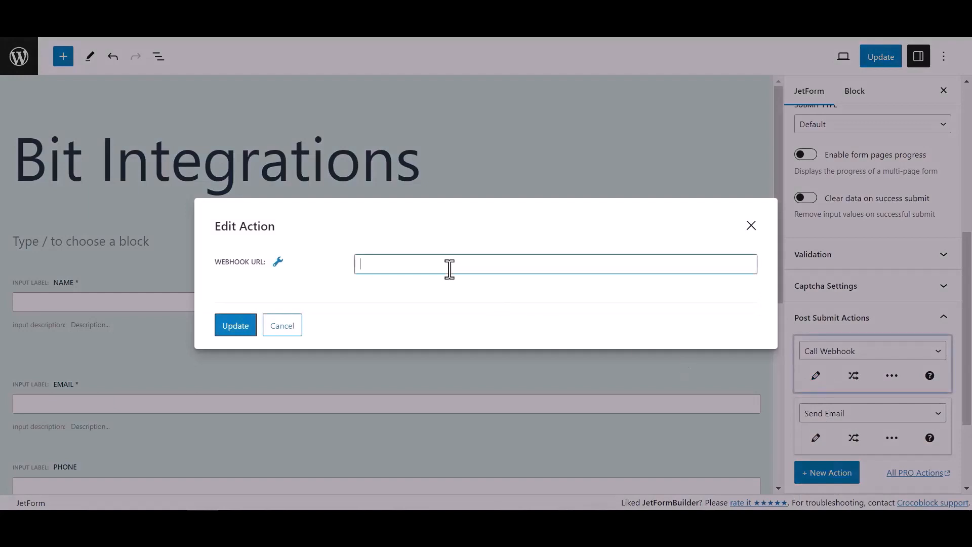
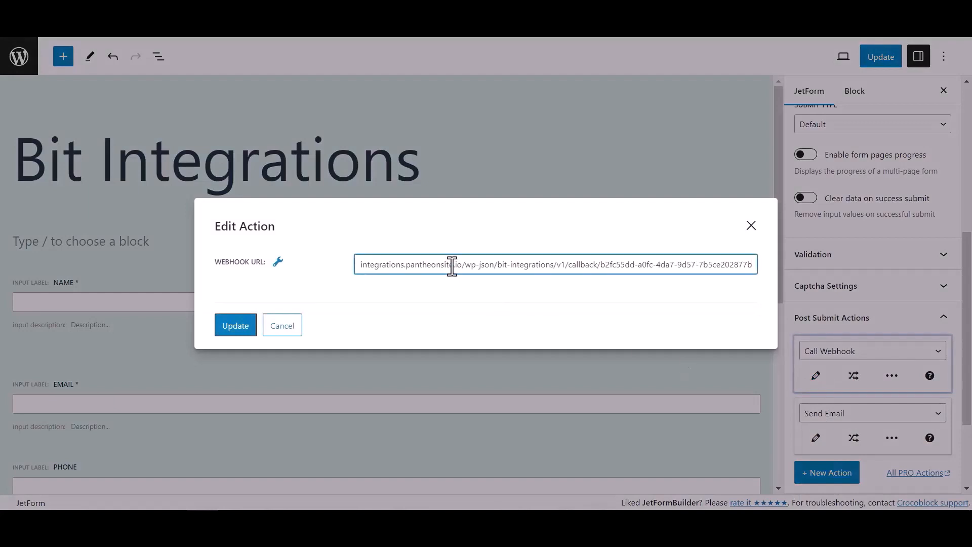
{"action": "left_click", "coordinate": [236, 325]}
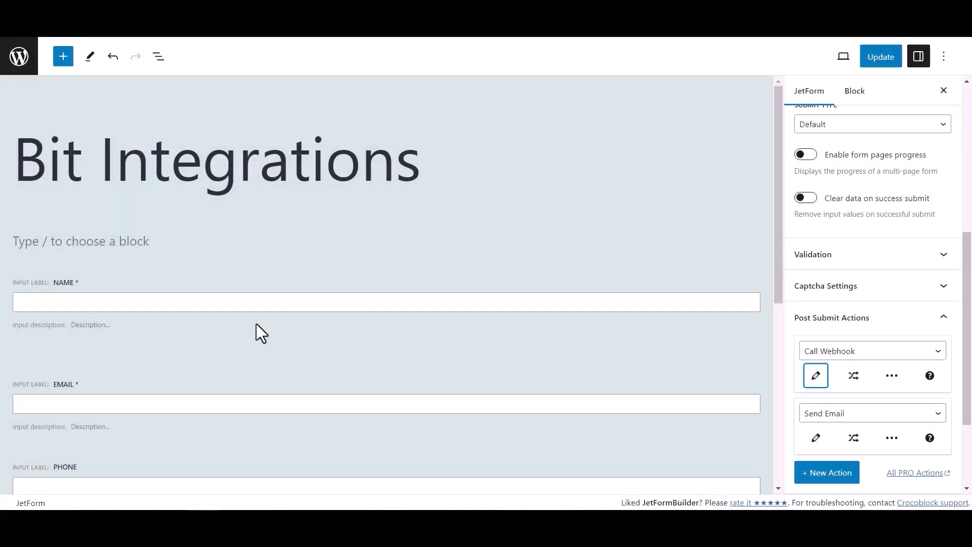
{"action": "mouse_move", "coordinate": [881, 56]}
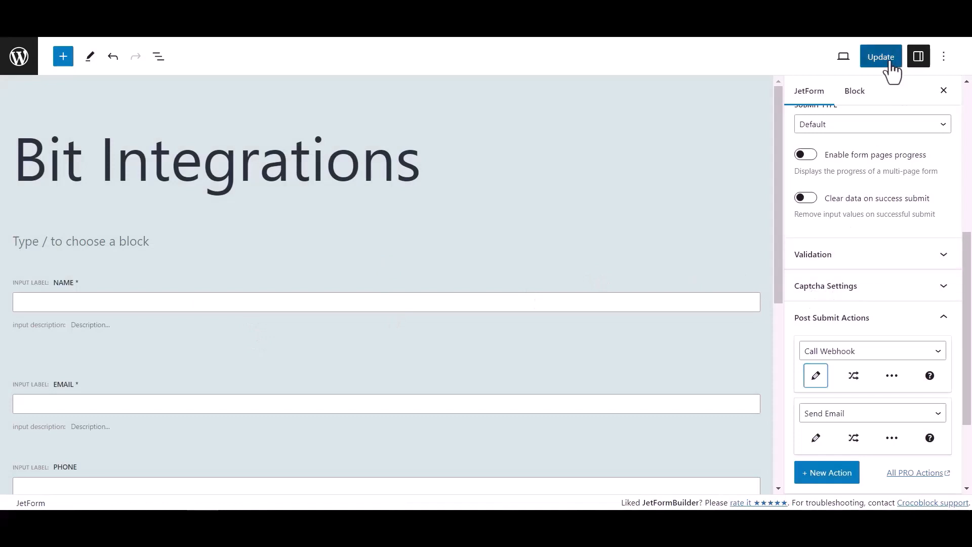
{"action": "left_click", "coordinate": [881, 57]}
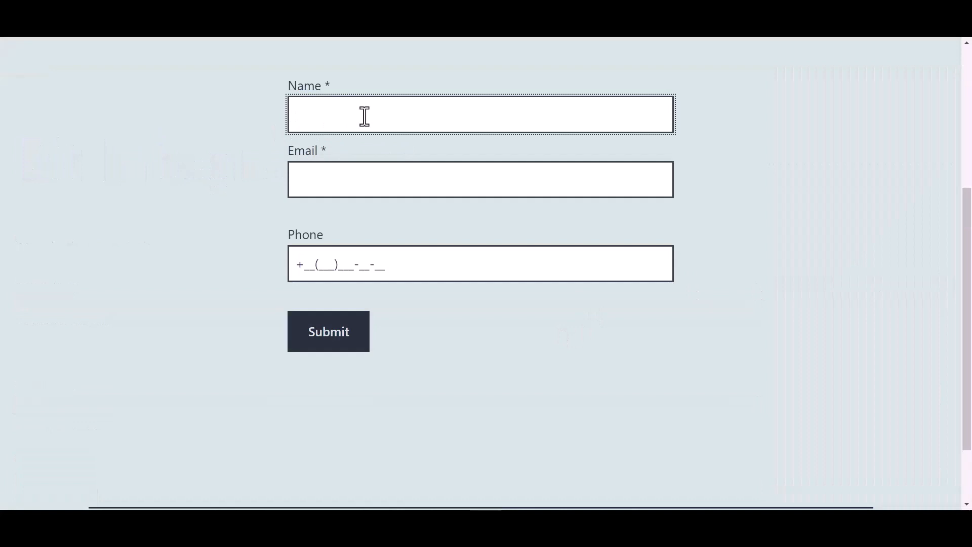
Submit the live form with name 'Bit Integrations', an email and phone 444555
{"action": "type", "text": "Bit In"}
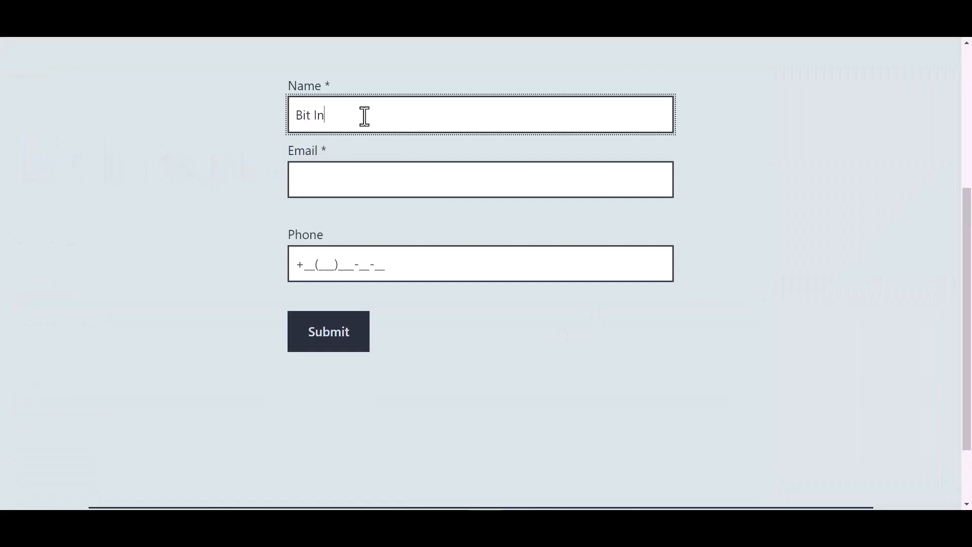
{"action": "type", "text": "tegrations"}
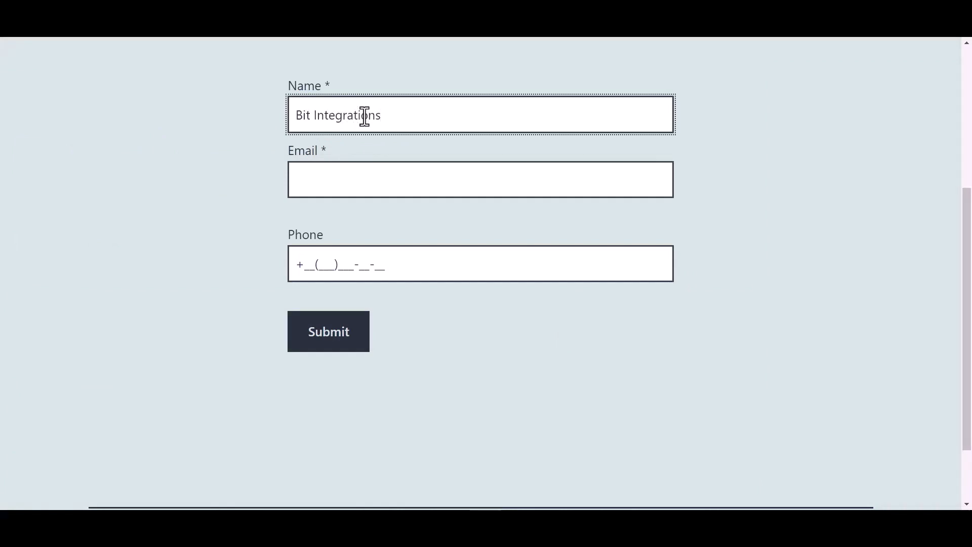
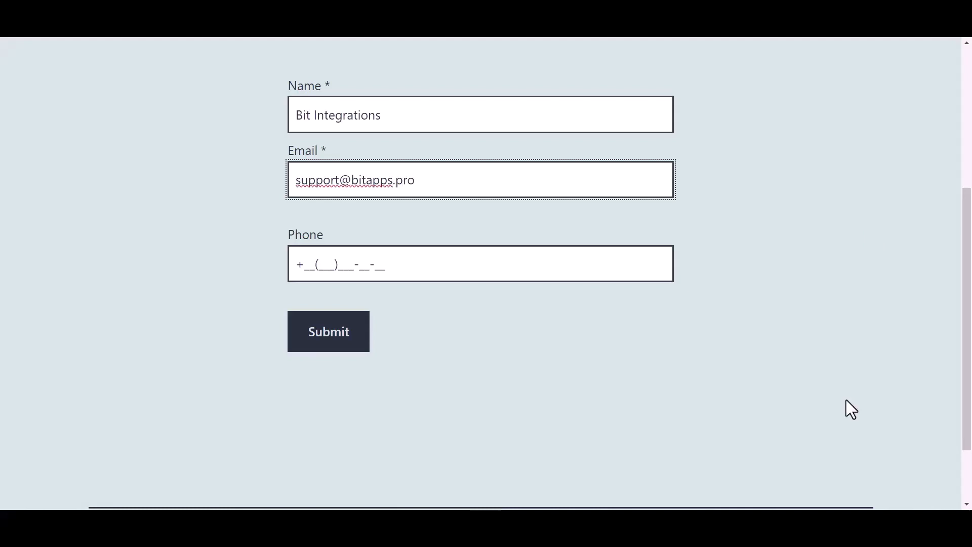
{"action": "type", "text": "44"}
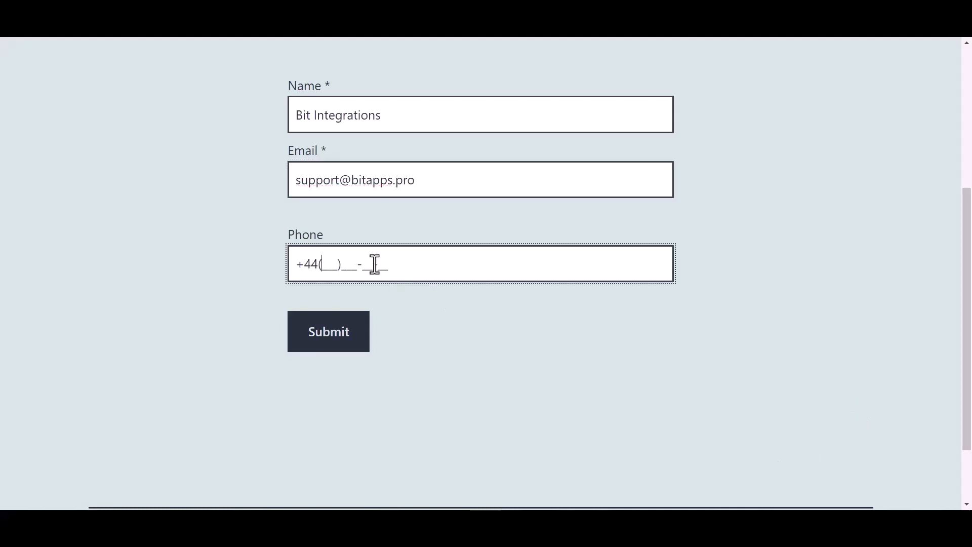
{"action": "type", "text": "4555"}
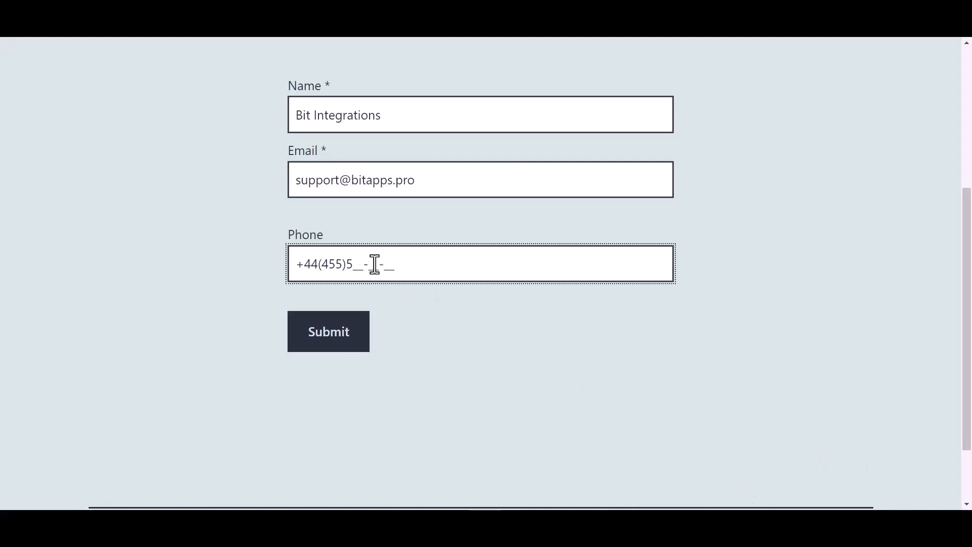
{"action": "left_click", "coordinate": [329, 331]}
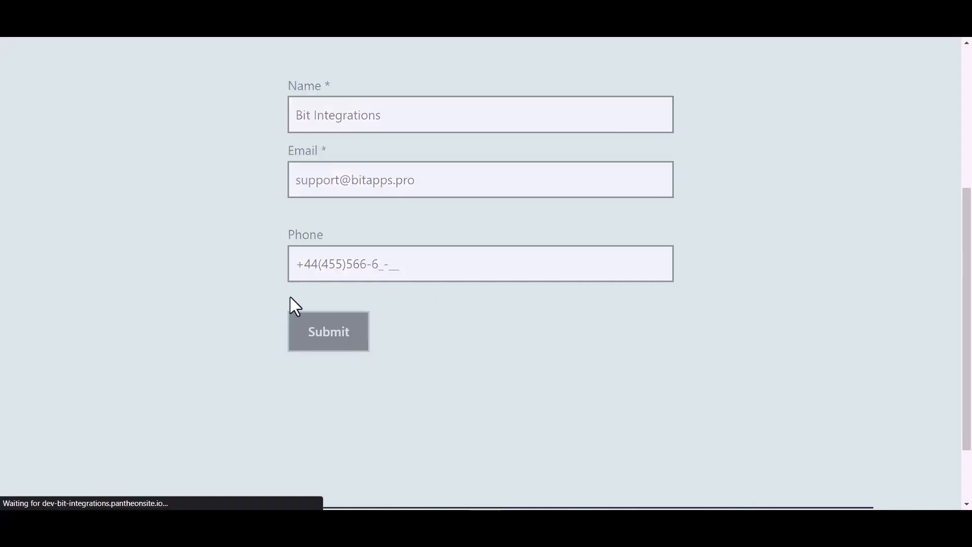
{"action": "left_click", "coordinate": [328, 332]}
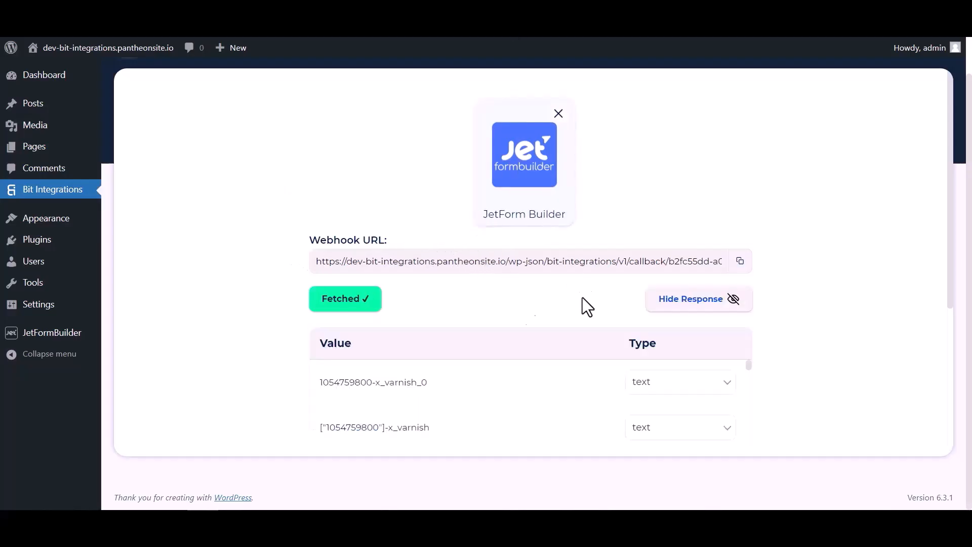
Scroll through the fetched webhook response values in Bit Integrations
{"action": "scroll", "scroll_direction": "down", "scroll_amount": 3}
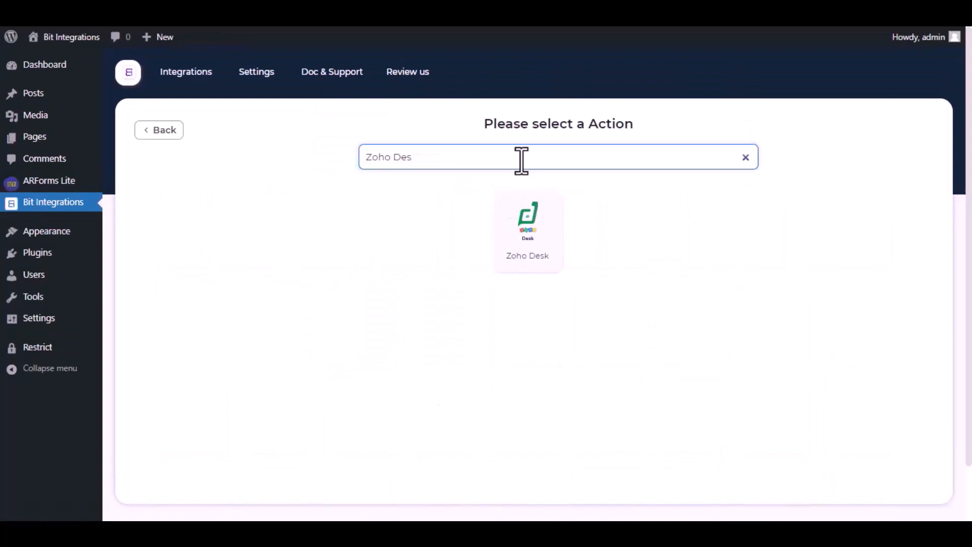
Pick Zoho Desk as the action with zoho.com data center, then go to Zoho API Console
{"action": "left_click", "coordinate": [527, 223]}
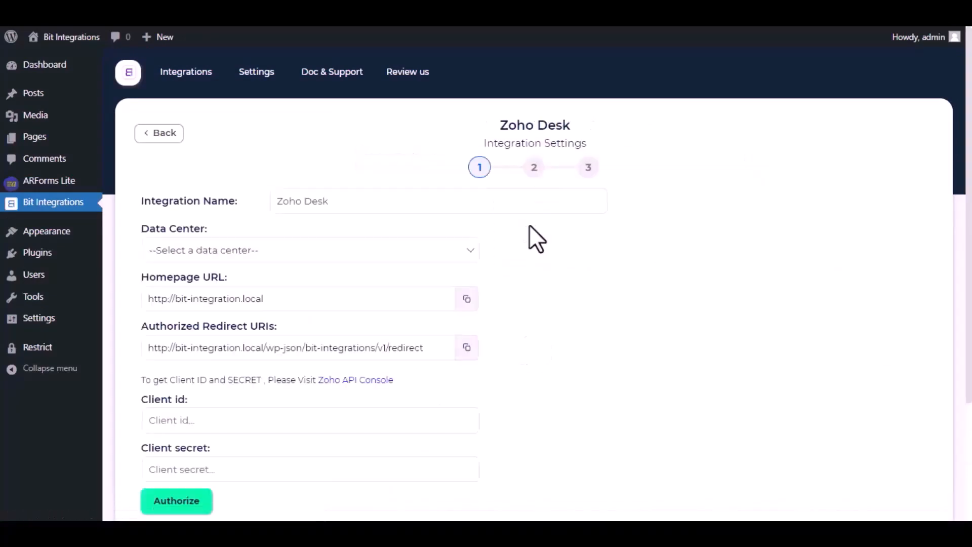
{"action": "left_click", "coordinate": [318, 201]}
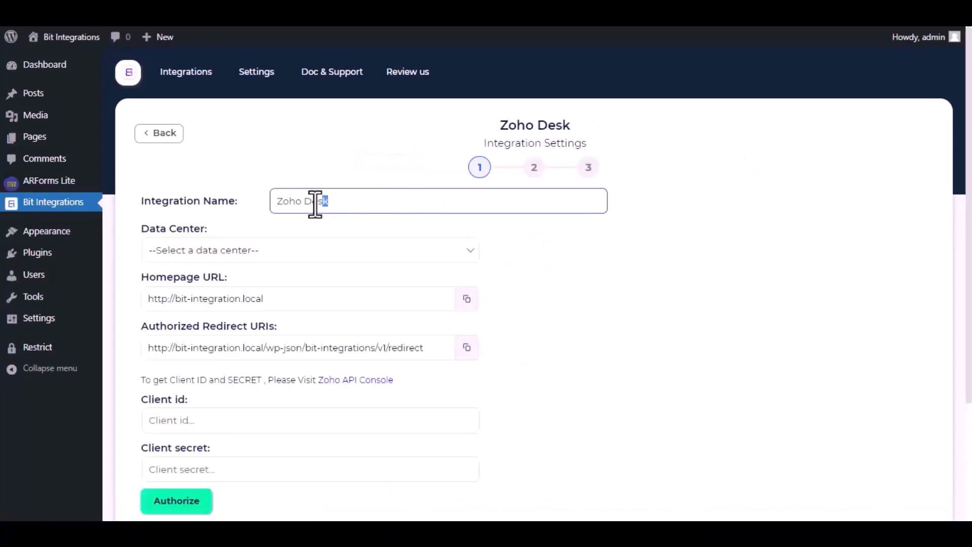
{"action": "mouse_move", "coordinate": [315, 255]}
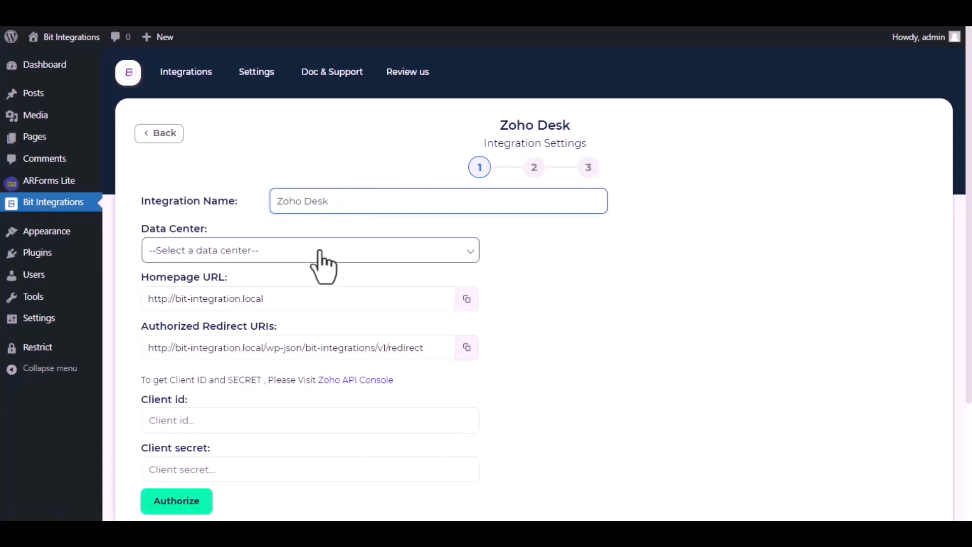
{"action": "left_click", "coordinate": [310, 250]}
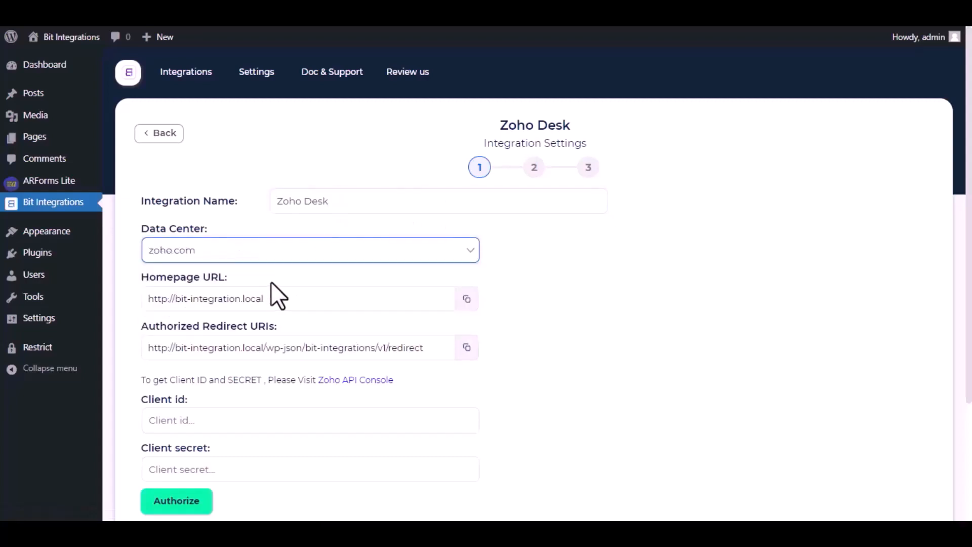
{"action": "mouse_move", "coordinate": [228, 385]}
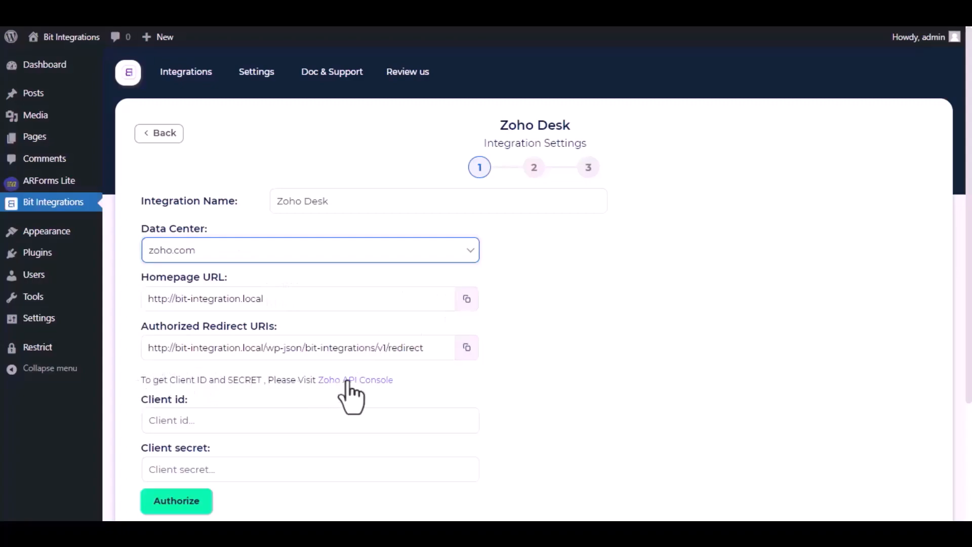
{"action": "left_click", "coordinate": [355, 380]}
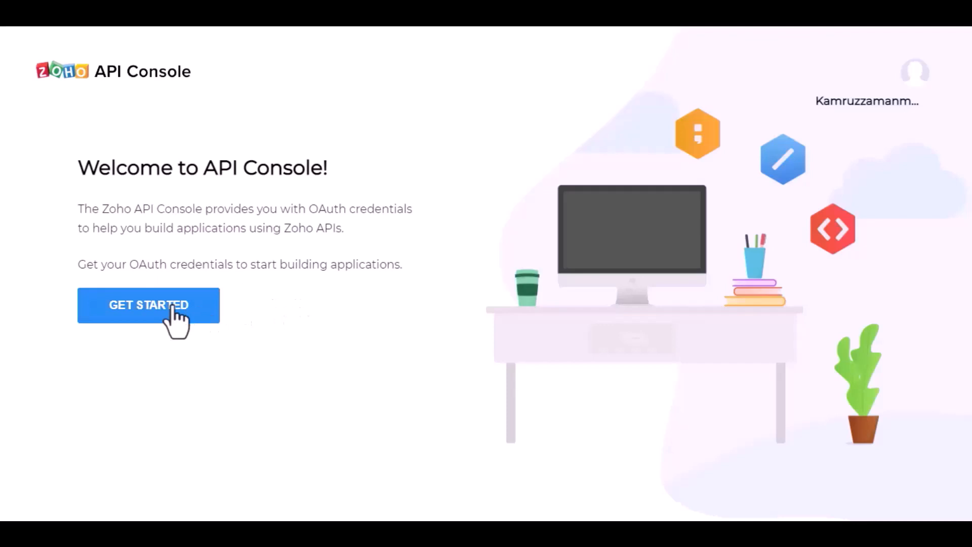
Start a Server-based Applications client in Zoho API Console named 'Bit Integrations'
{"action": "left_click", "coordinate": [148, 305]}
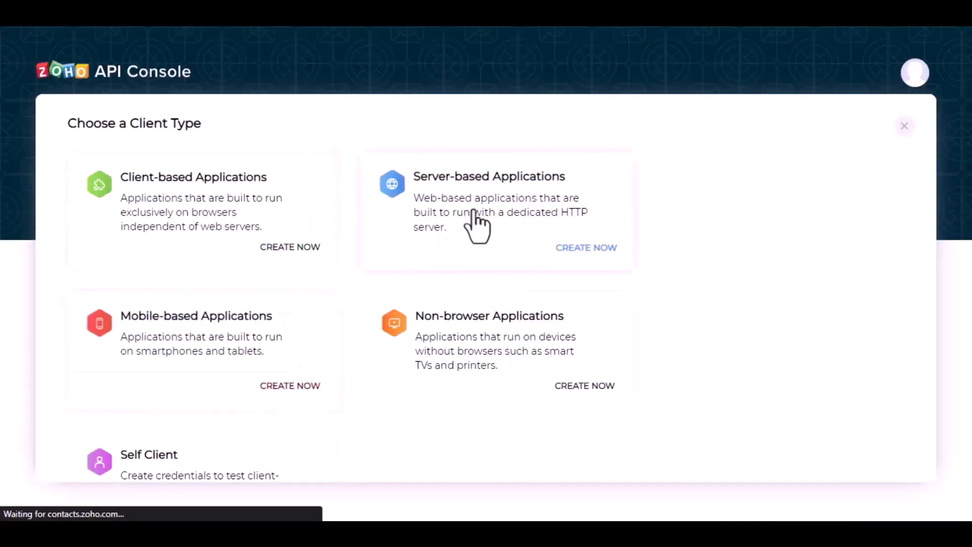
{"action": "left_click", "coordinate": [586, 248]}
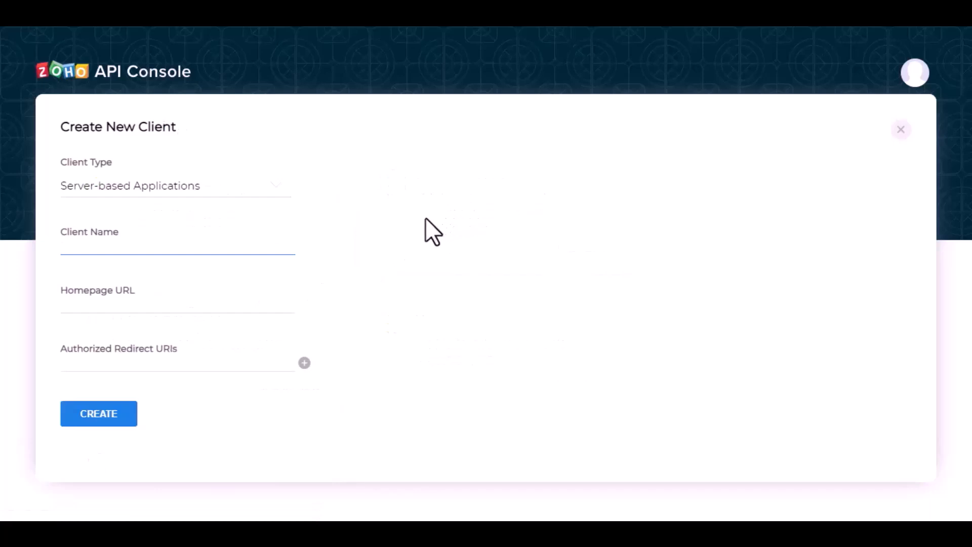
{"action": "type", "text": "B"}
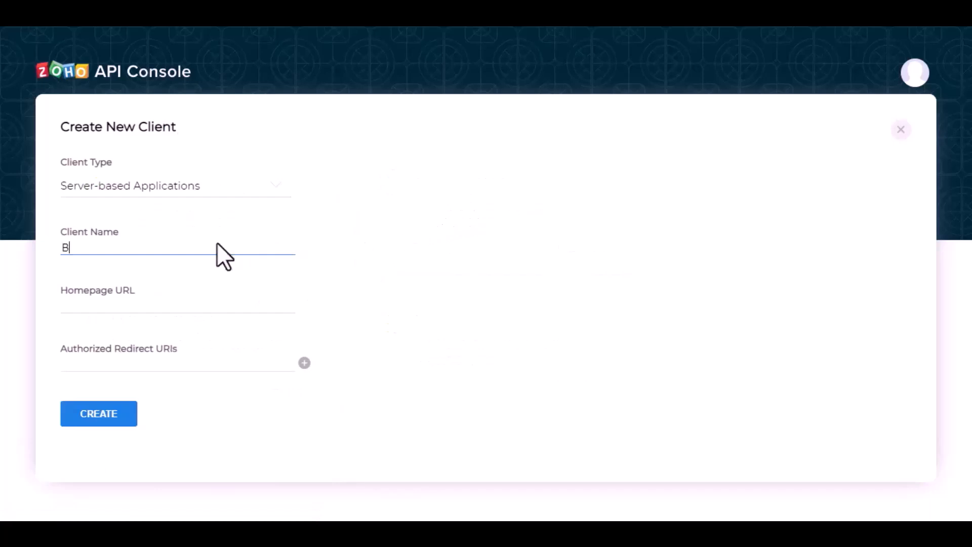
{"action": "type", "text": "it Inte"}
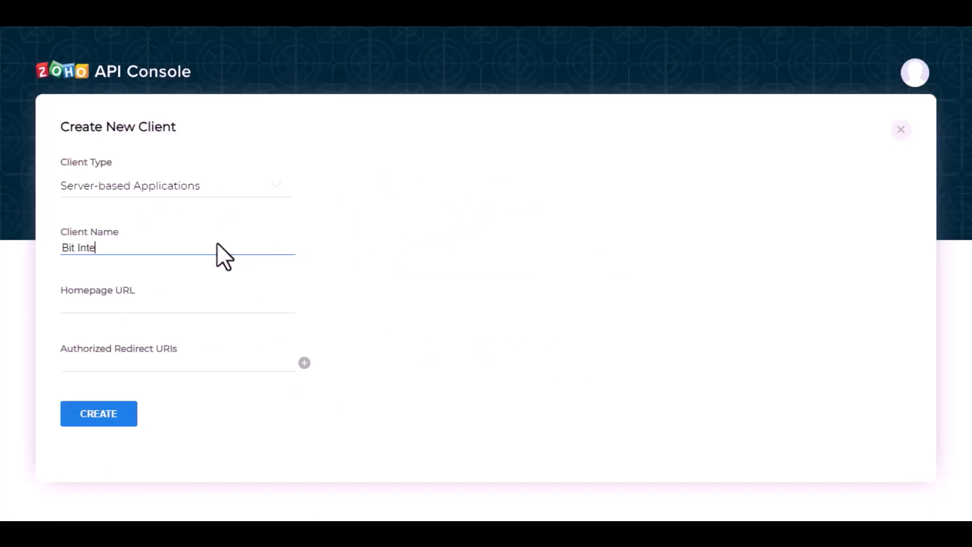
{"action": "type", "text": "grations"}
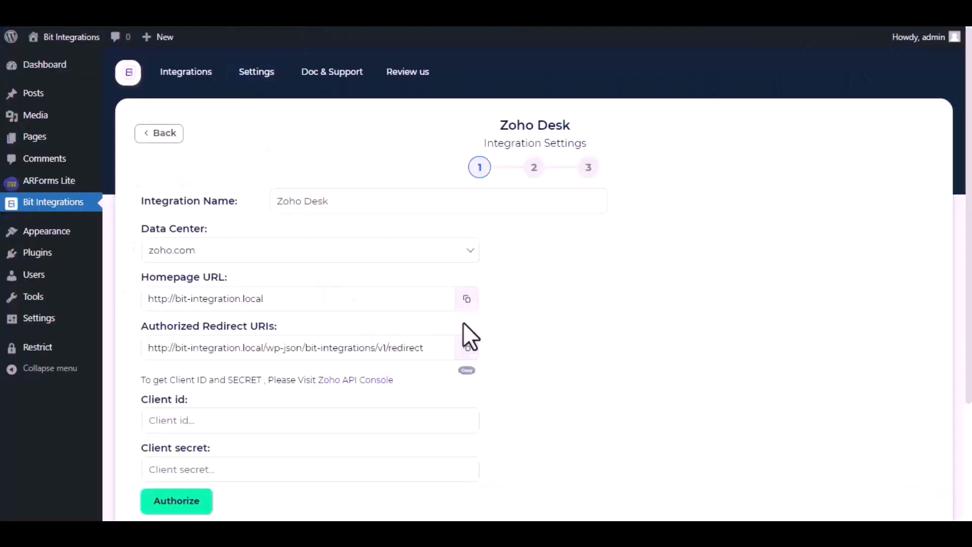
Add the homepage and redirect URLs, create the client and copy its Client ID
{"action": "left_click", "coordinate": [356, 380]}
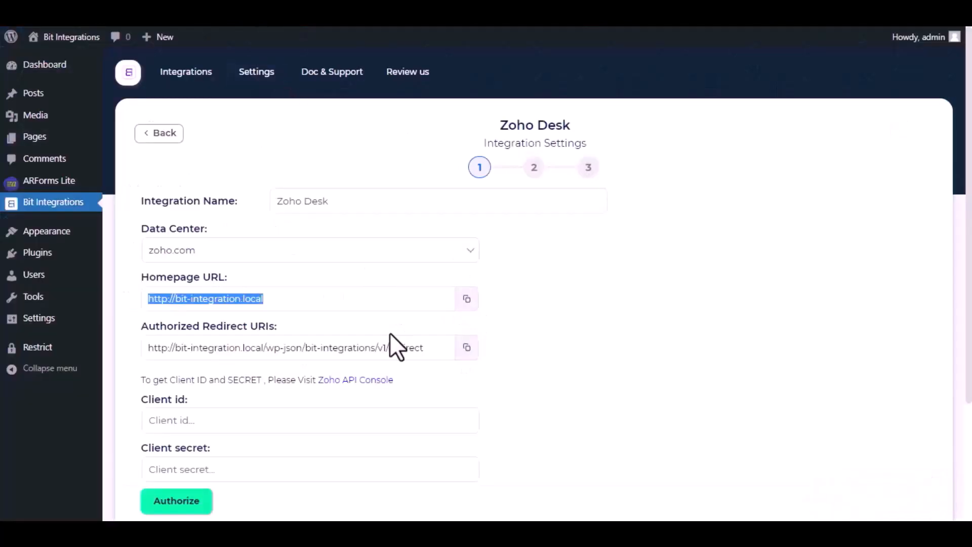
{"action": "left_click", "coordinate": [355, 380]}
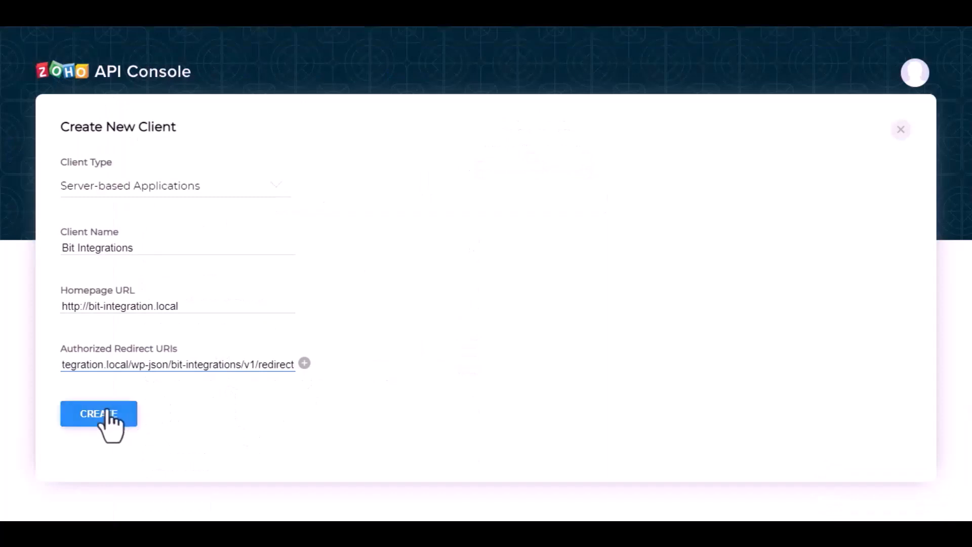
{"action": "left_click", "coordinate": [98, 413]}
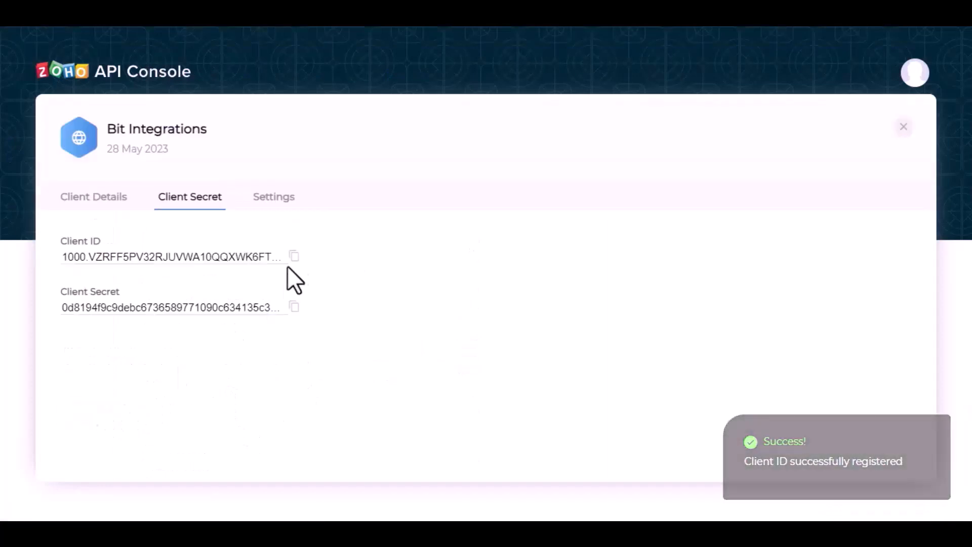
{"action": "left_click", "coordinate": [294, 257]}
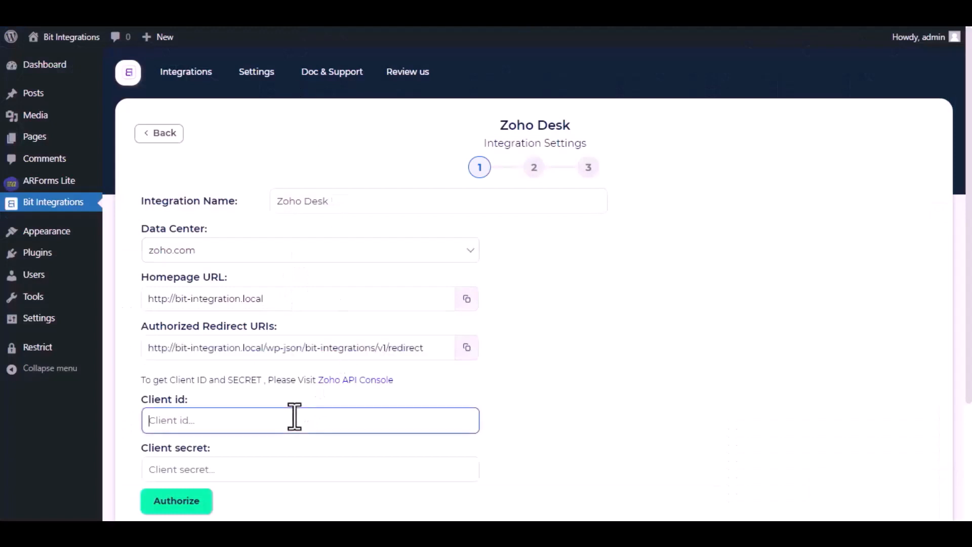
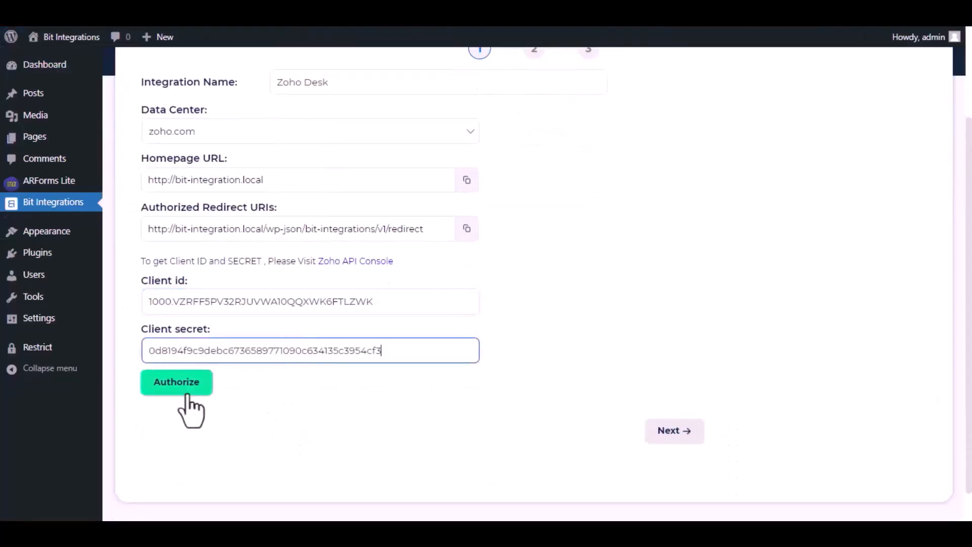
Enter the Zoho client ID and secret, authorize and accept access, then continue
{"action": "left_click", "coordinate": [176, 382]}
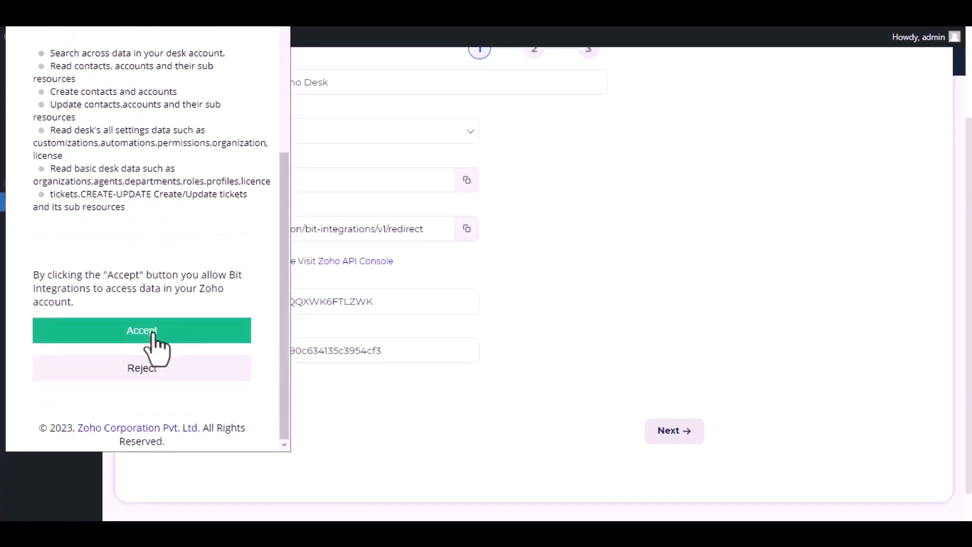
{"action": "left_click", "coordinate": [141, 330]}
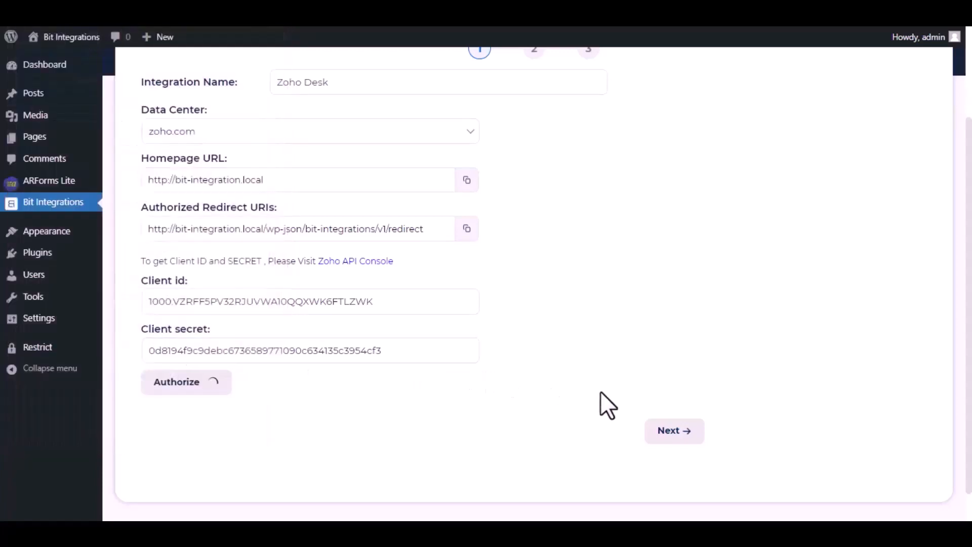
{"action": "left_click", "coordinate": [184, 382]}
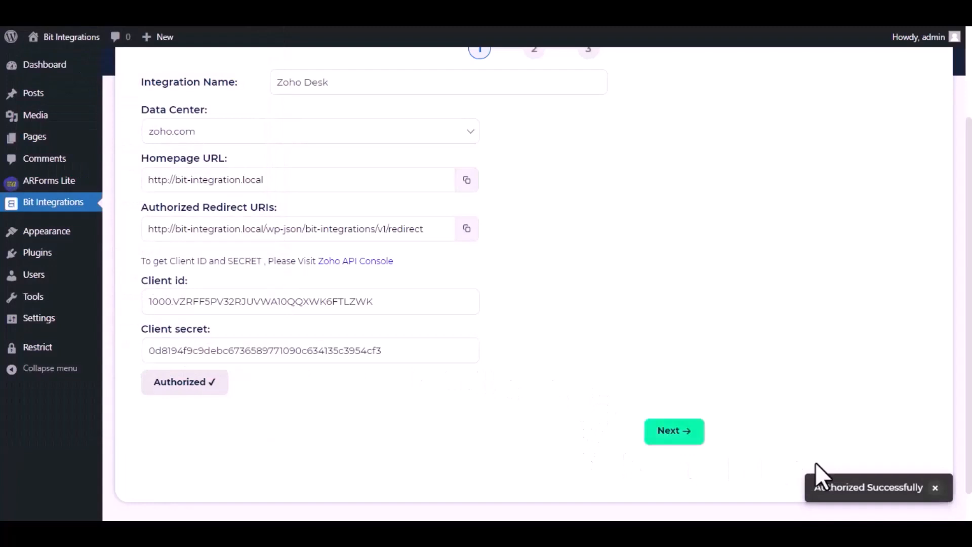
{"action": "left_click", "coordinate": [675, 431]}
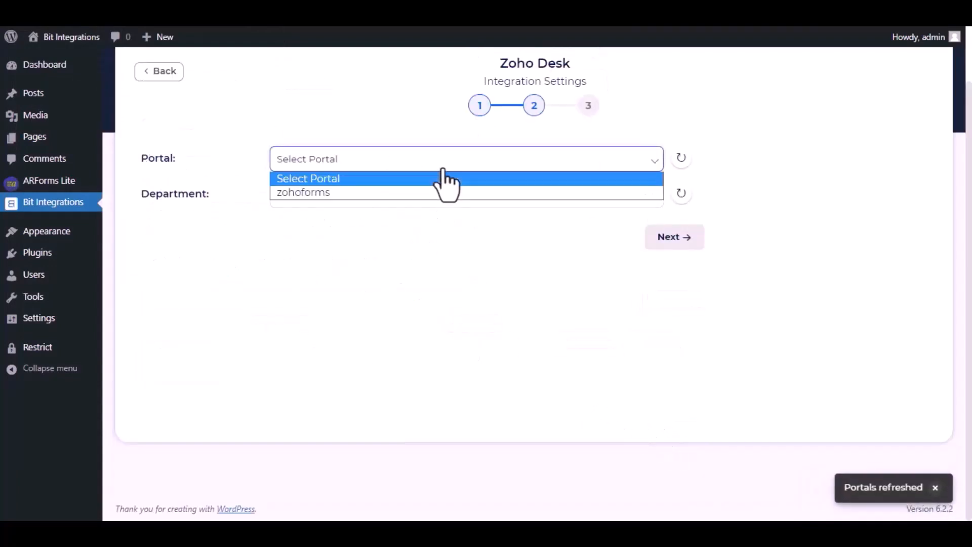
Use the zohoforms department with Status 'Open' and Subject 'Bit Integrations'
{"action": "left_click", "coordinate": [303, 192]}
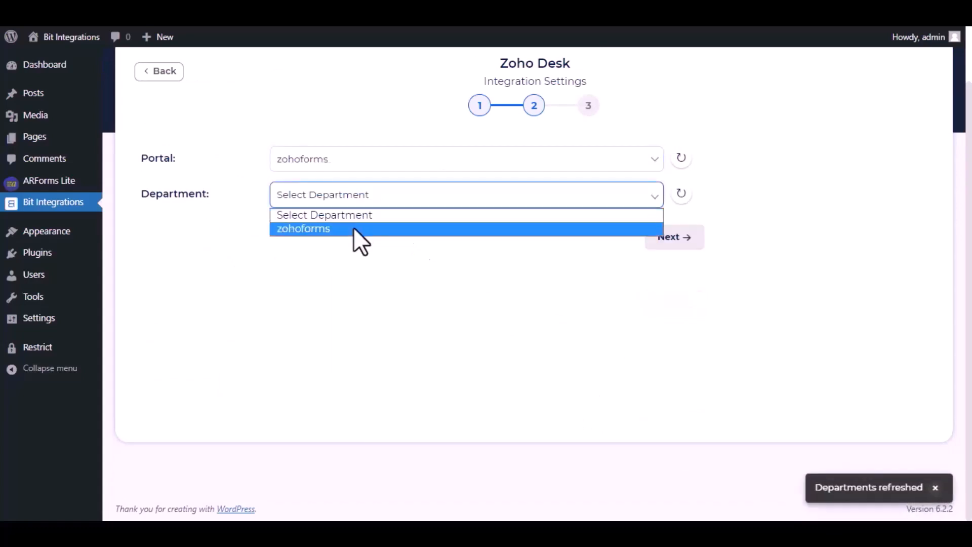
{"action": "left_click", "coordinate": [303, 229]}
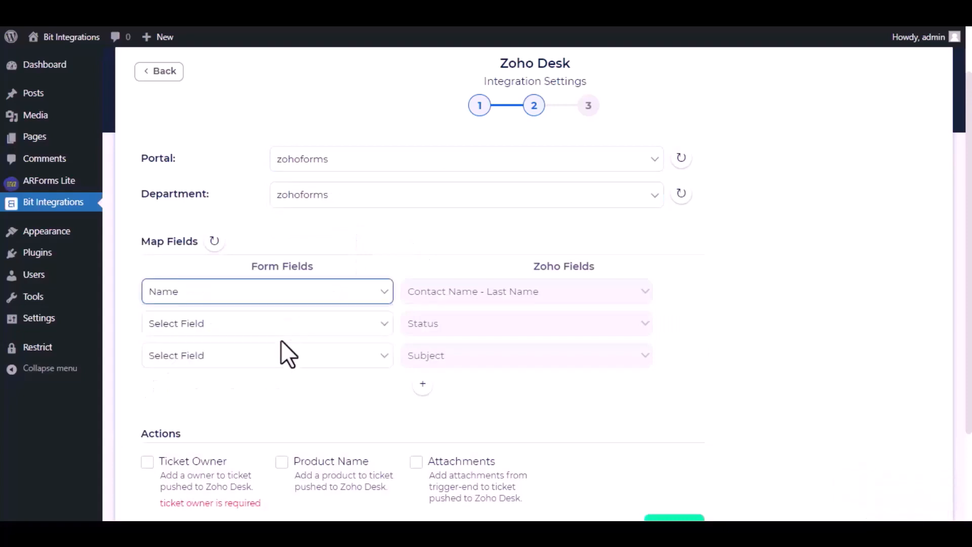
{"action": "type", "text": "Open"}
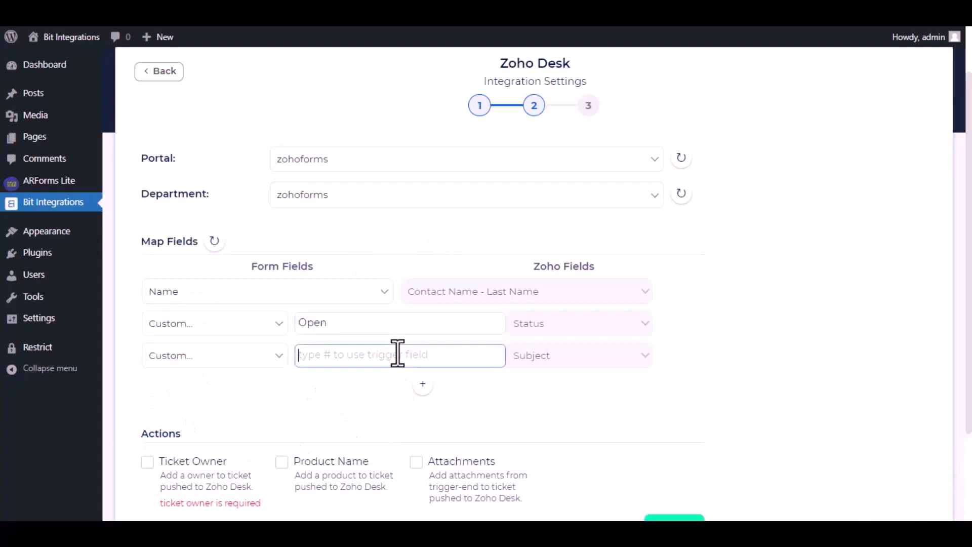
{"action": "type", "text": "Bit Integr"}
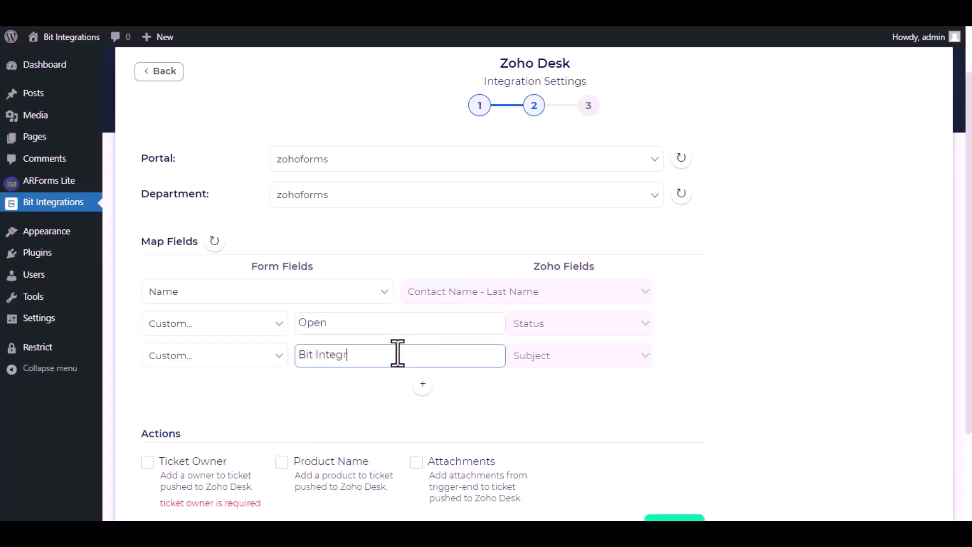
{"action": "type", "text": "ations"}
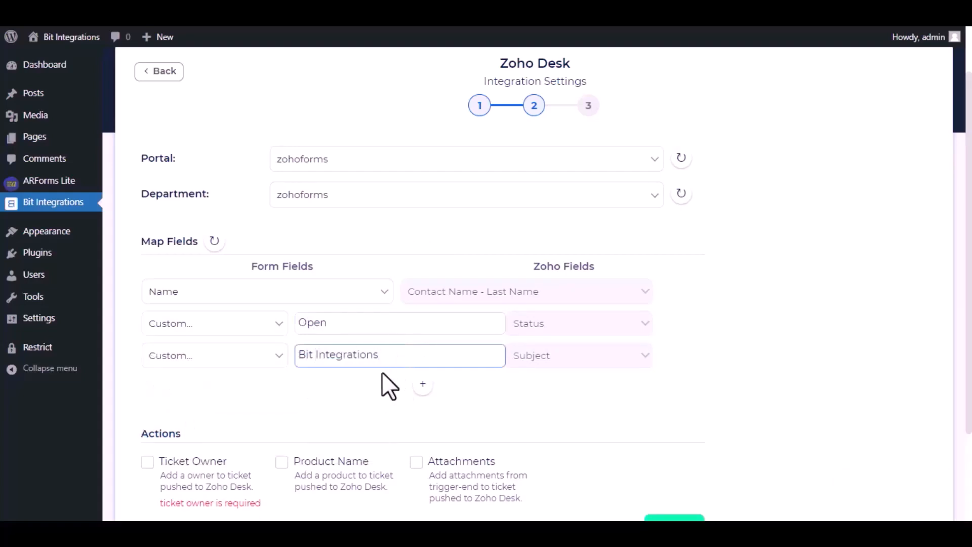
{"action": "scroll", "scroll_direction": "down", "scroll_amount": 3}
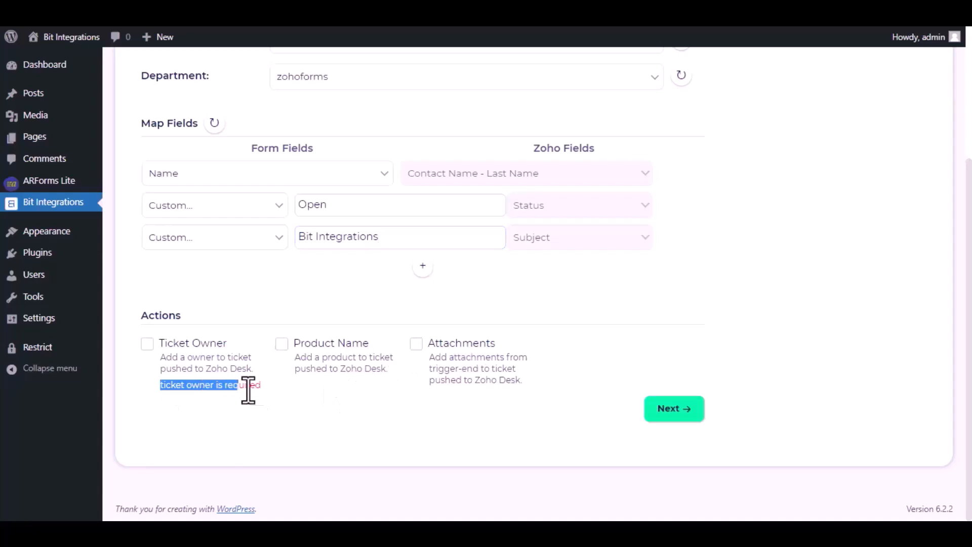
Enable the Ticket Owner action and confirm a chosen owner
{"action": "left_click", "coordinate": [147, 343]}
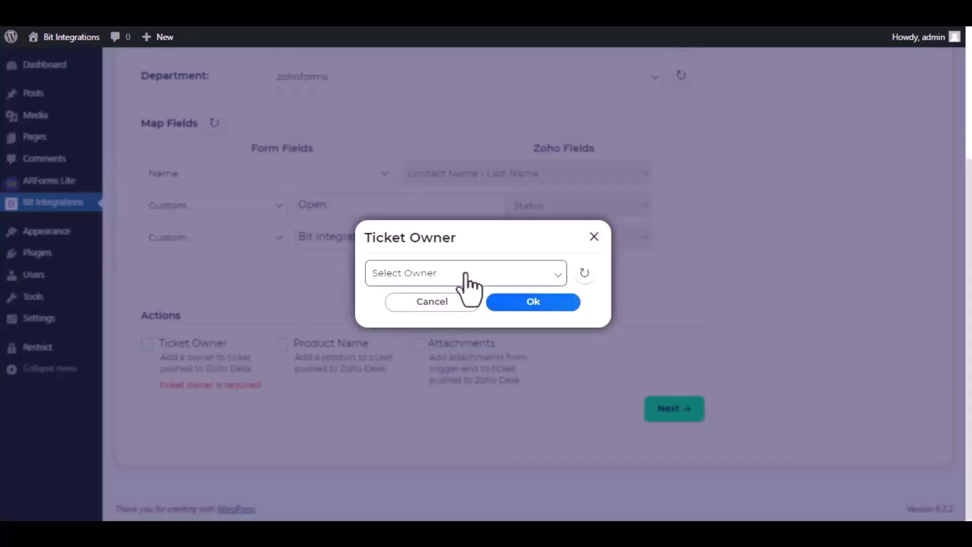
{"action": "left_click", "coordinate": [466, 273]}
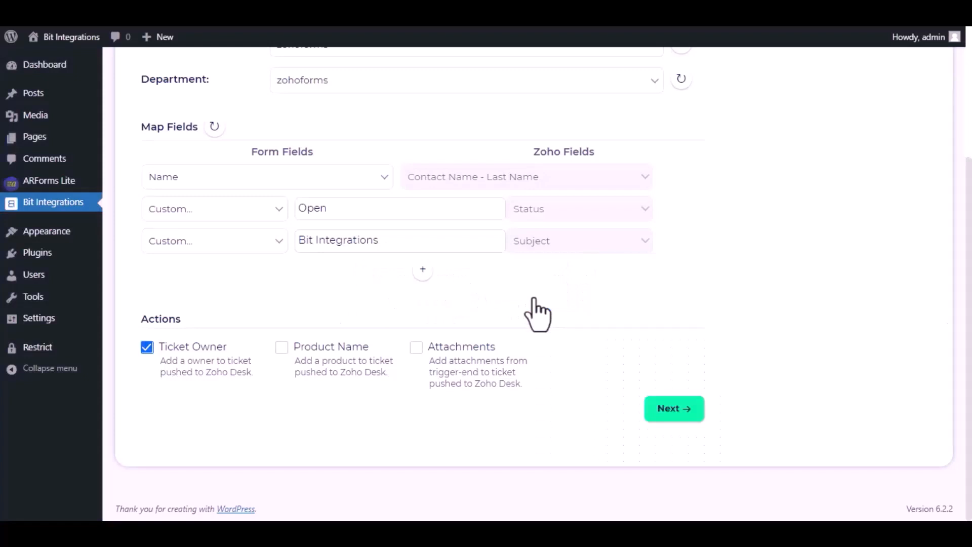
{"action": "left_click", "coordinate": [673, 408]}
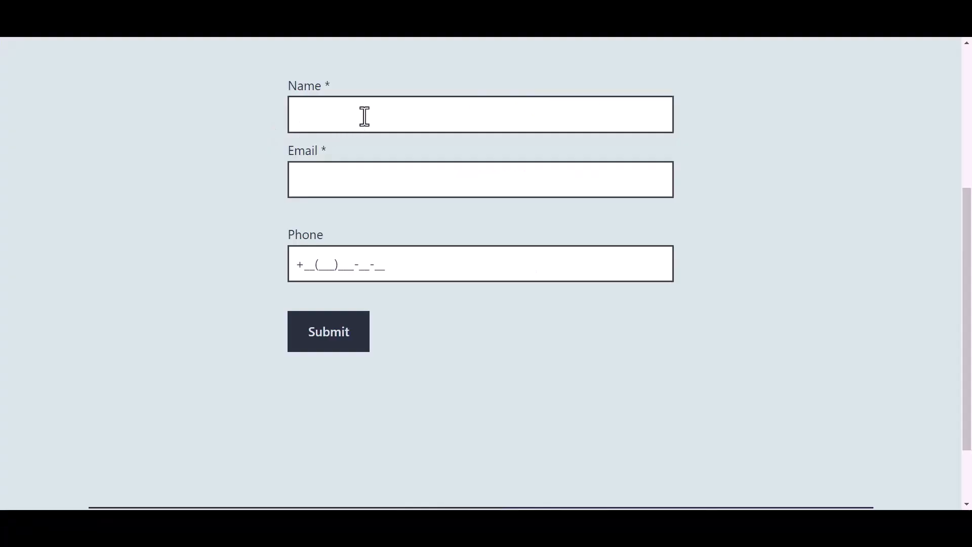
{"action": "type", "text": "B"}
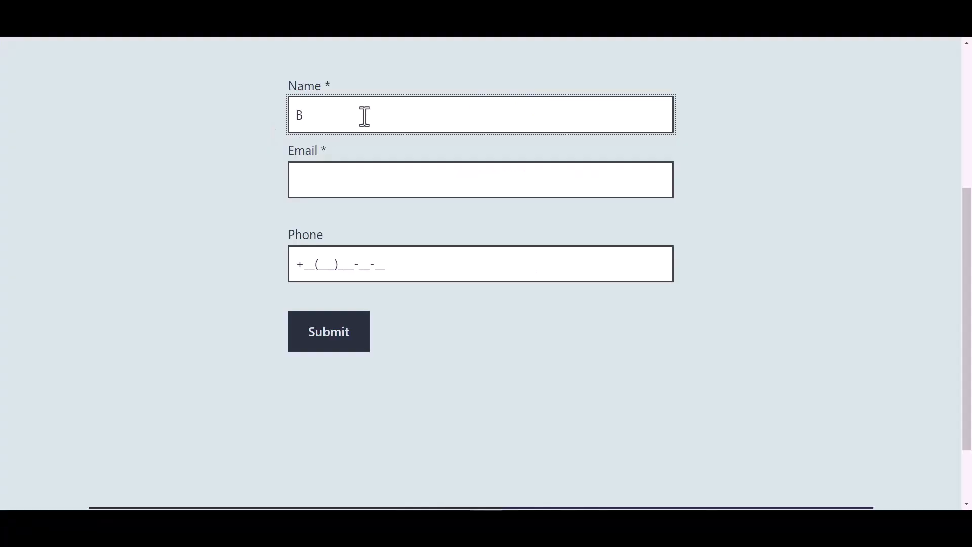
{"action": "type", "text": "it Integrations"}
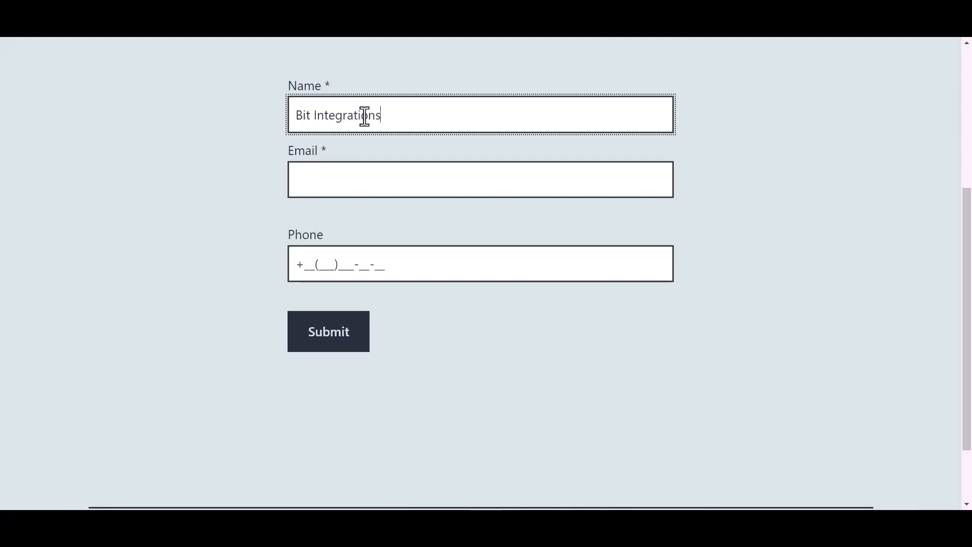
{"action": "left_click", "coordinate": [481, 179]}
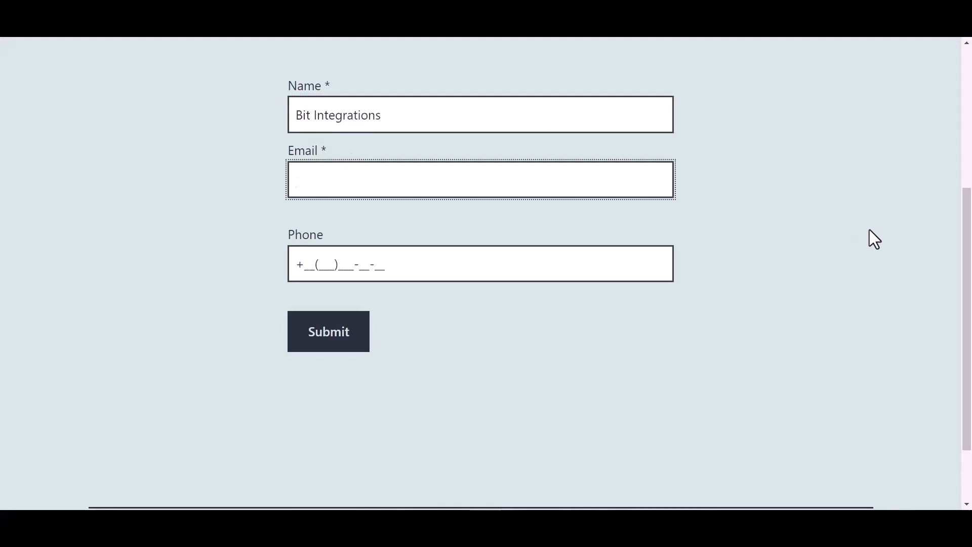
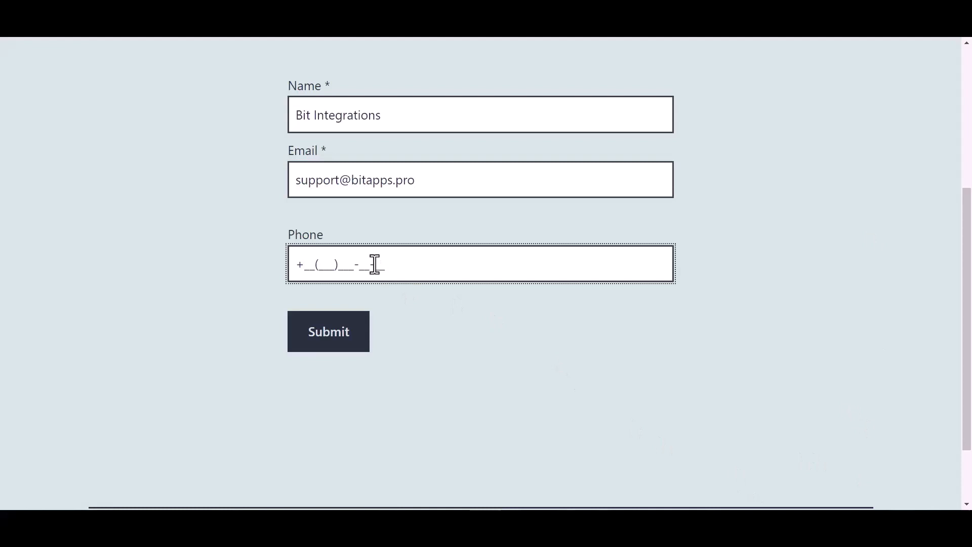
Enter the phone number 44455566 and submit the form
{"action": "type", "text": "44455)"}
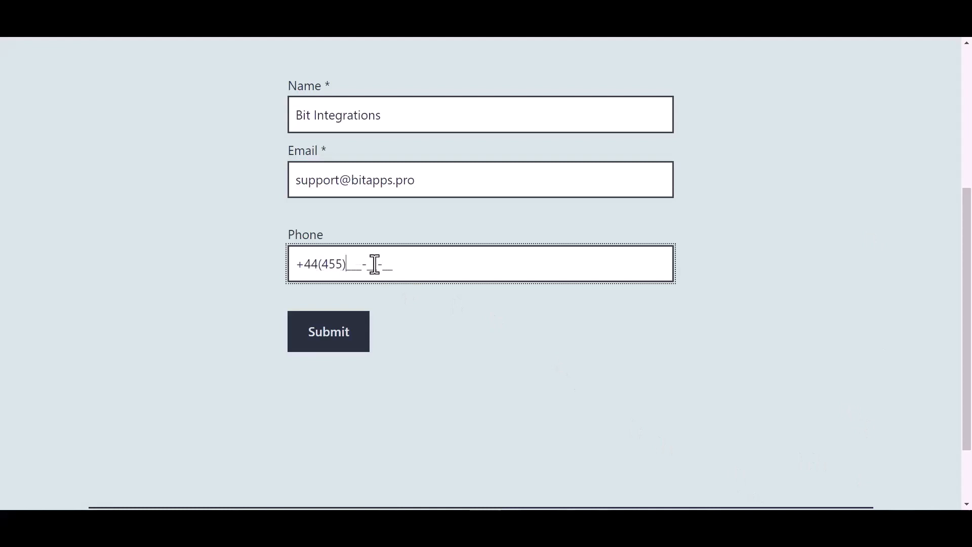
{"action": "type", "text": "566"}
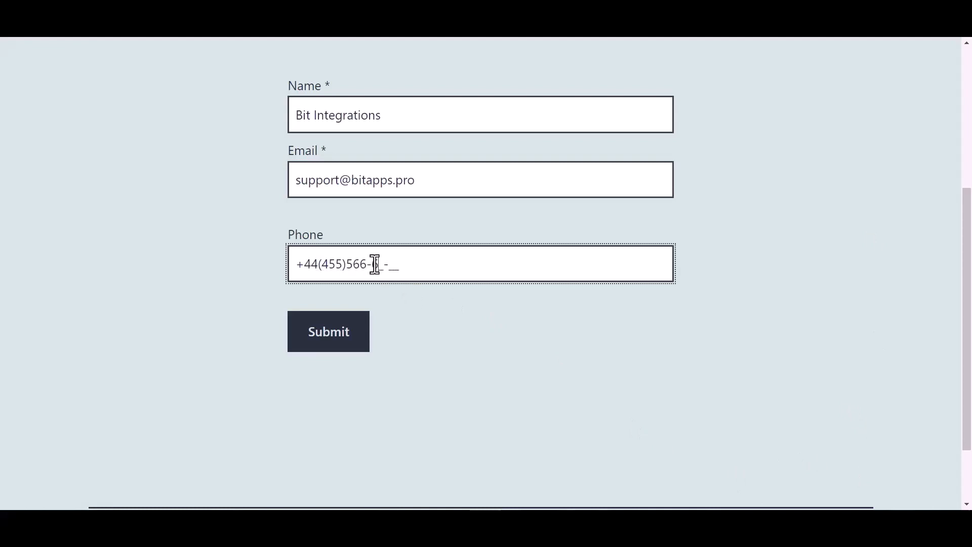
{"action": "left_click", "coordinate": [328, 331]}
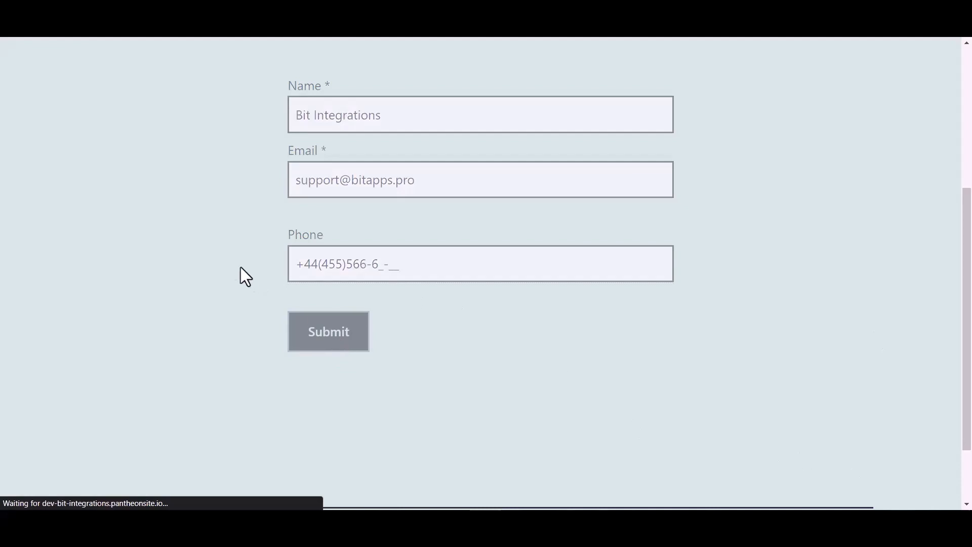
{"action": "left_click", "coordinate": [329, 331]}
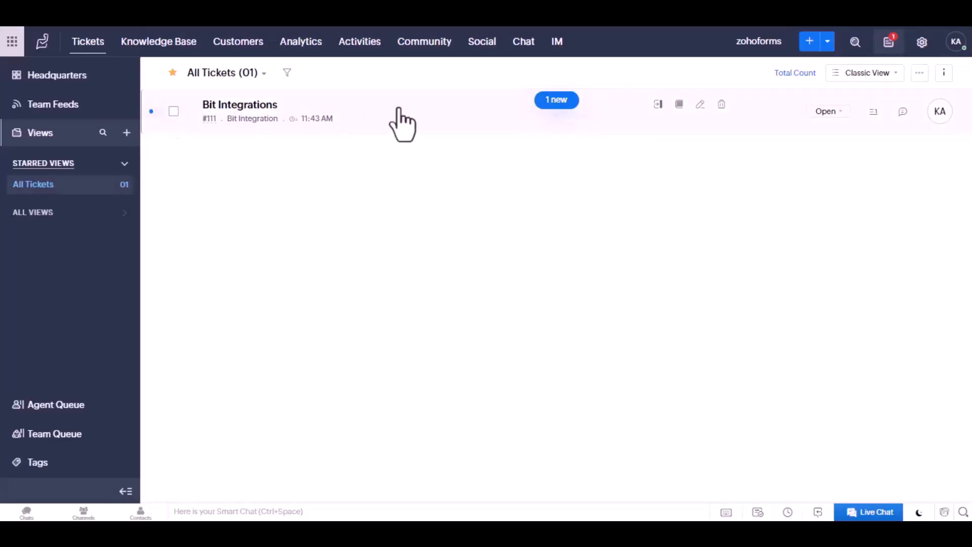
{"action": "mouse_move", "coordinate": [316, 118]}
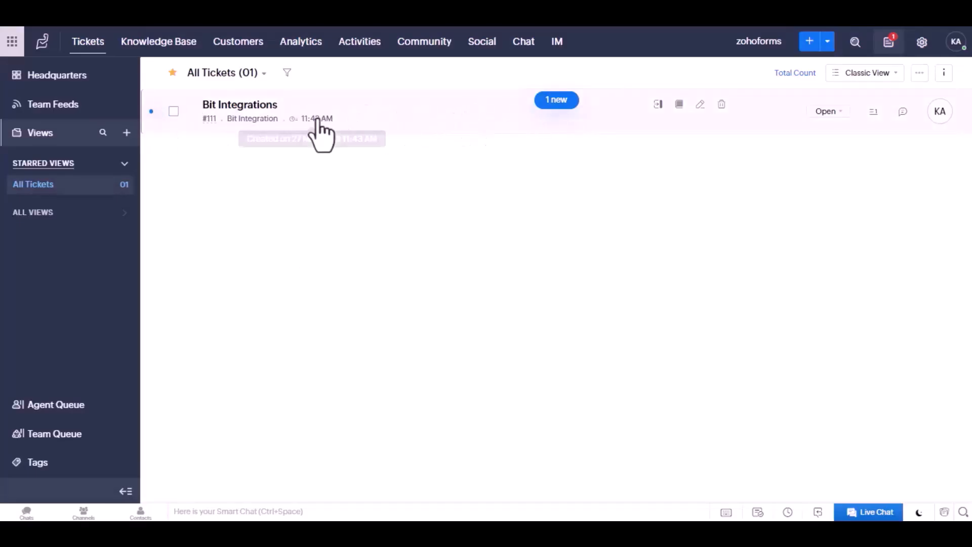